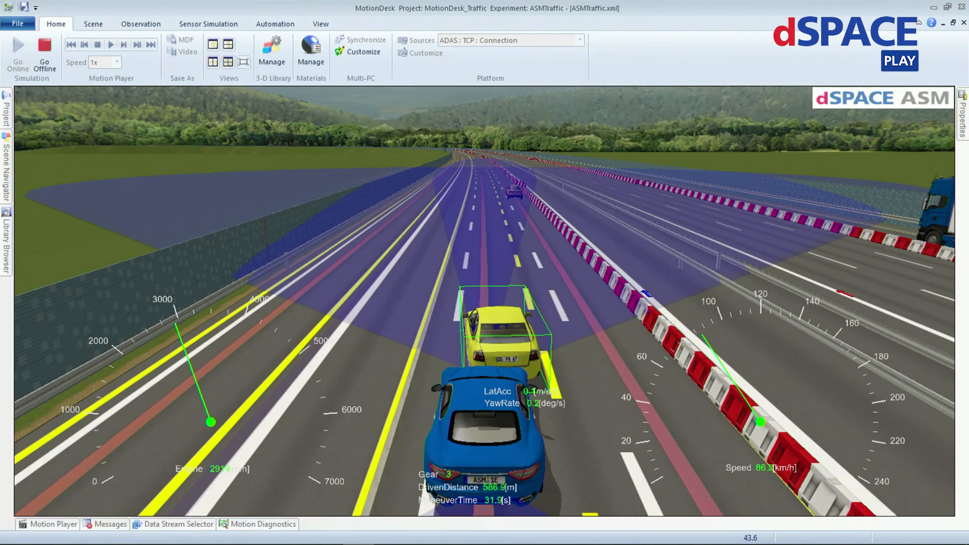
Step: Switch to the dSPACE Cloud window with the Demo project open
{"action": "key", "text": "alt+tab"}
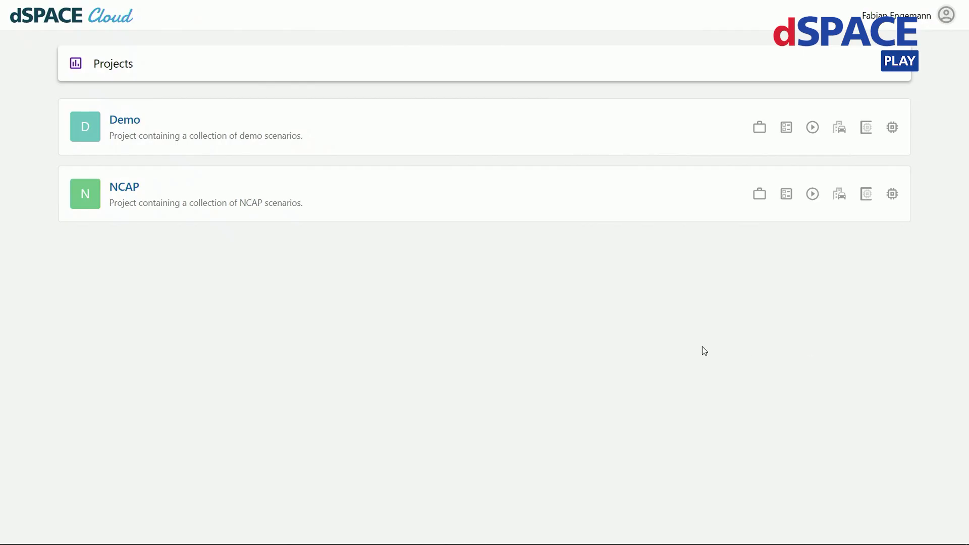
{"action": "mouse_move", "coordinate": [700, 336]}
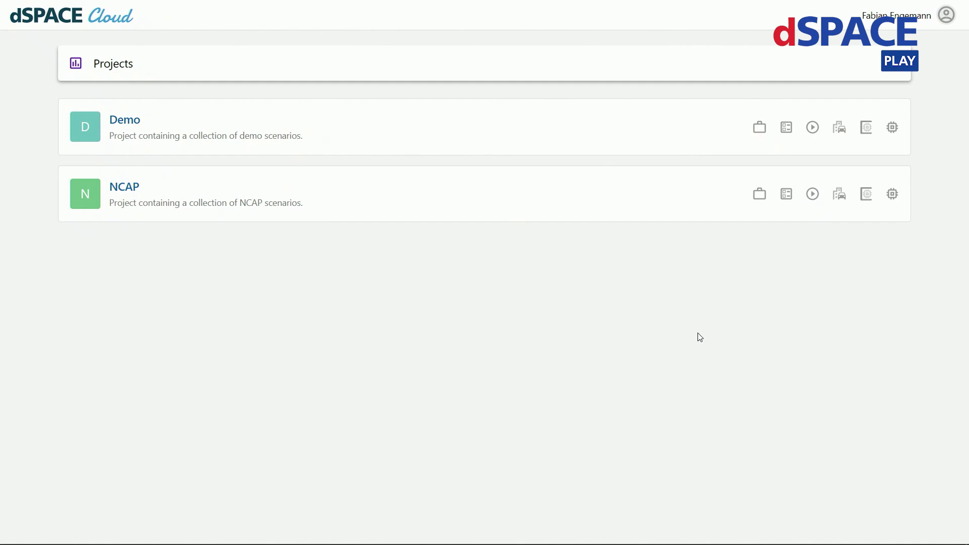
{"action": "mouse_move", "coordinate": [396, 244]}
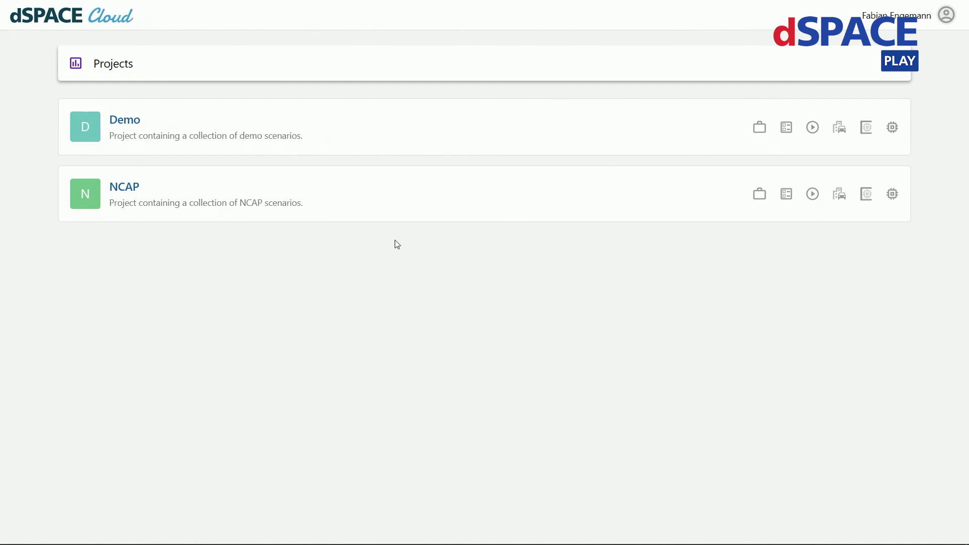
{"action": "mouse_move", "coordinate": [355, 251]}
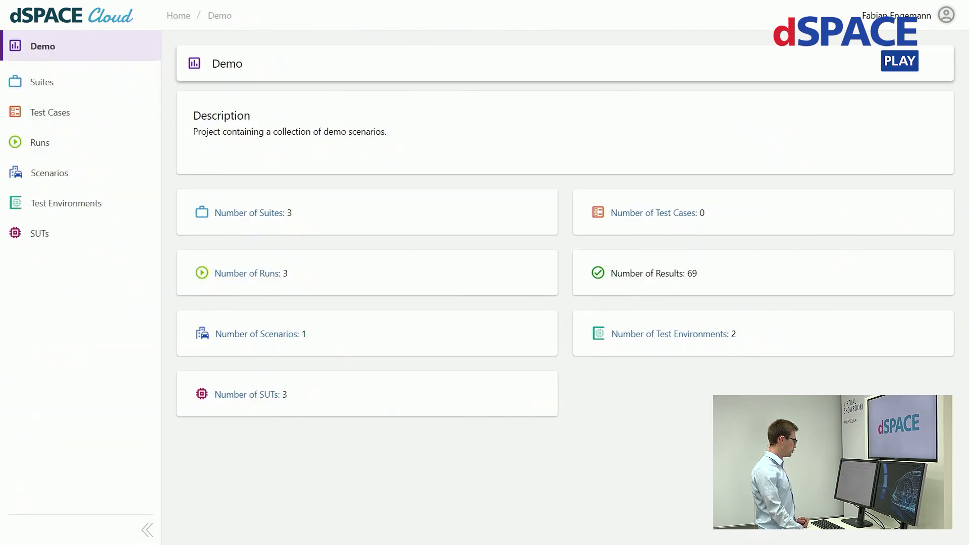
{"action": "mouse_move", "coordinate": [336, 181]}
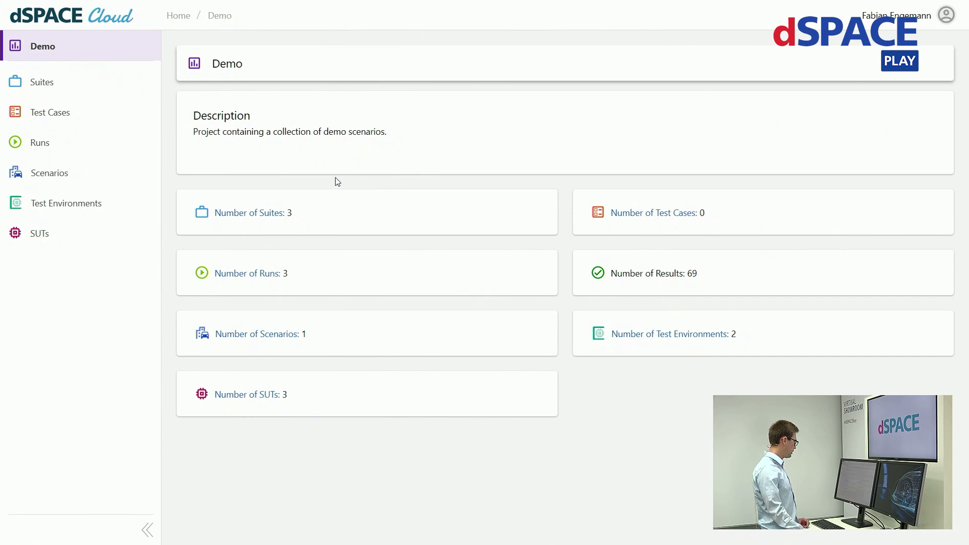
Step: Create test case 'test' using the Cut-In Highway - Construction Site scenario
{"action": "left_click", "coordinate": [50, 112]}
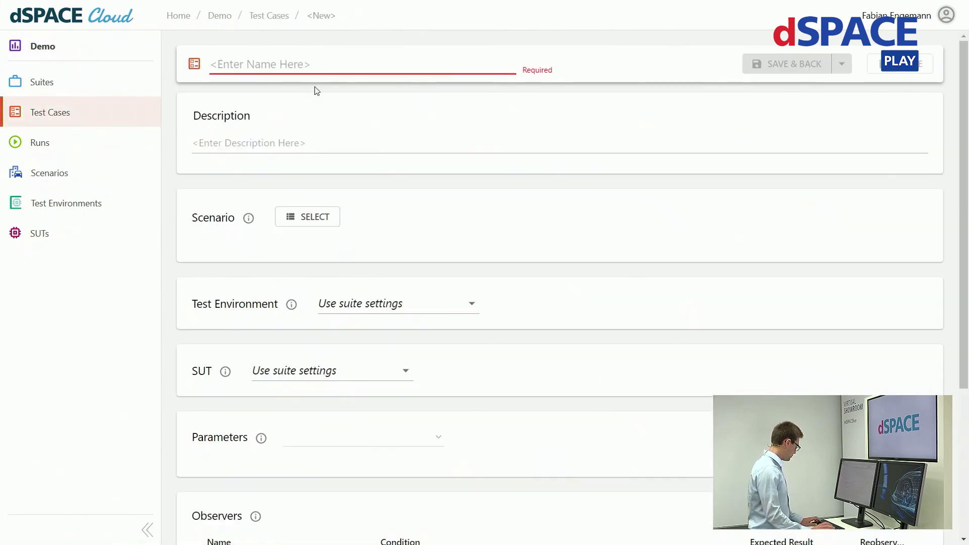
{"action": "type", "text": "test"}
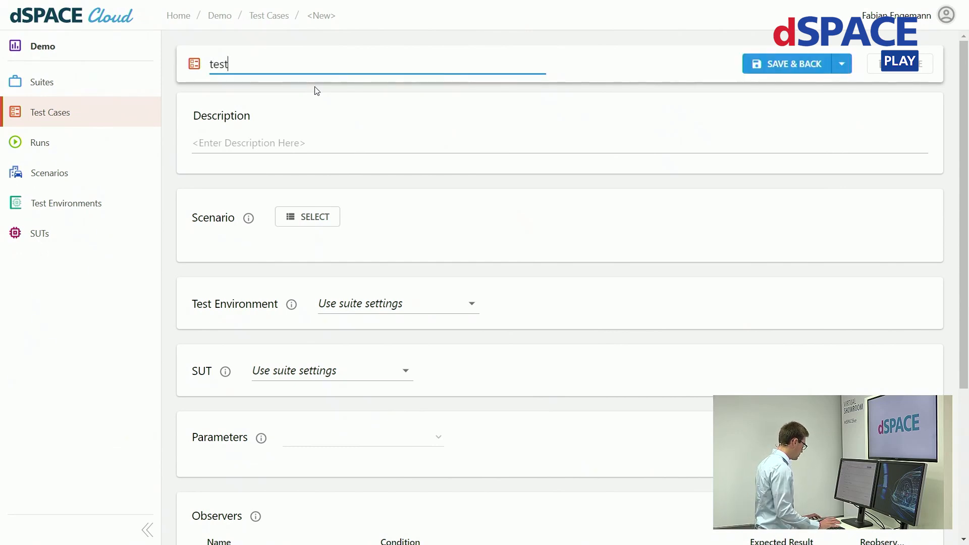
{"action": "mouse_move", "coordinate": [314, 217]}
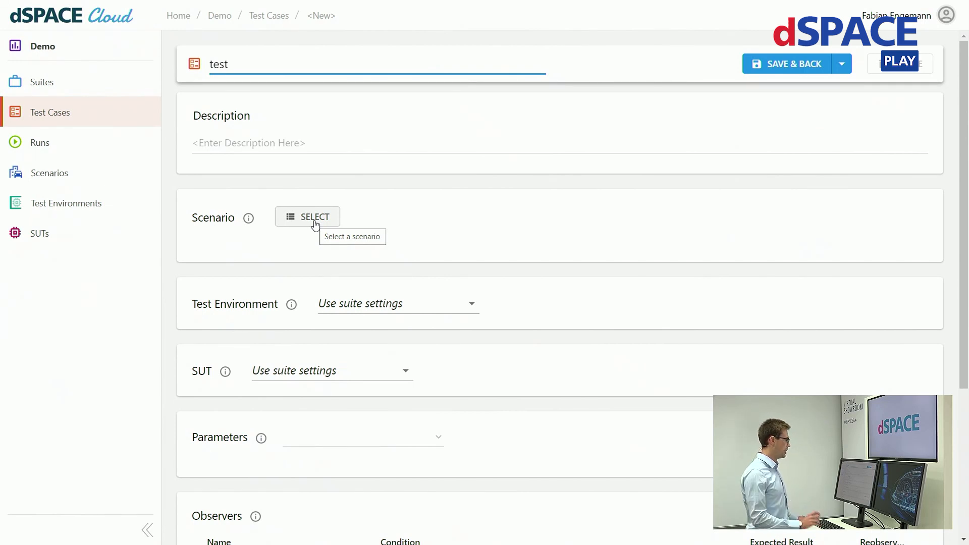
{"action": "left_click", "coordinate": [307, 217]}
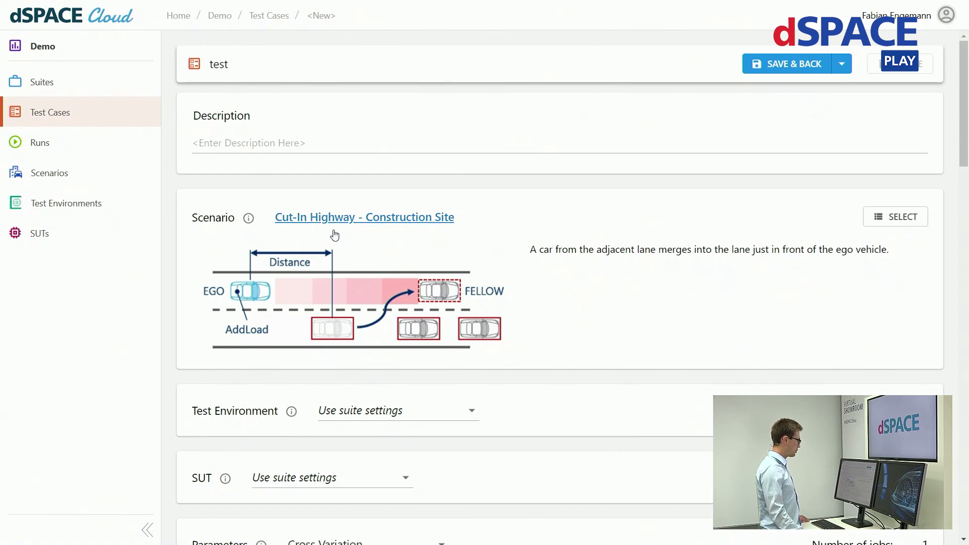
Step: Choose ASM Traffic as test environment and Soft ECU as SUT for test case 'test'
{"action": "left_click", "coordinate": [397, 410]}
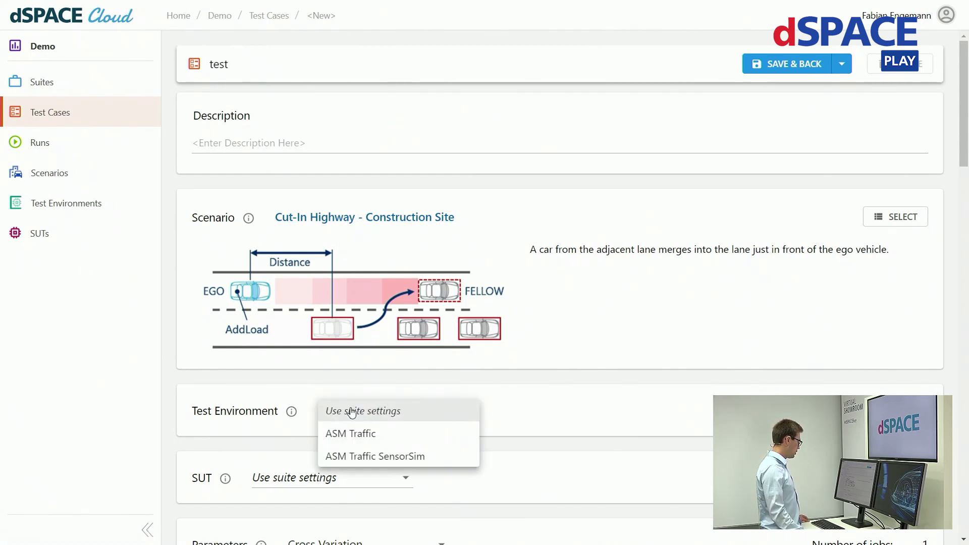
{"action": "left_click", "coordinate": [350, 433]}
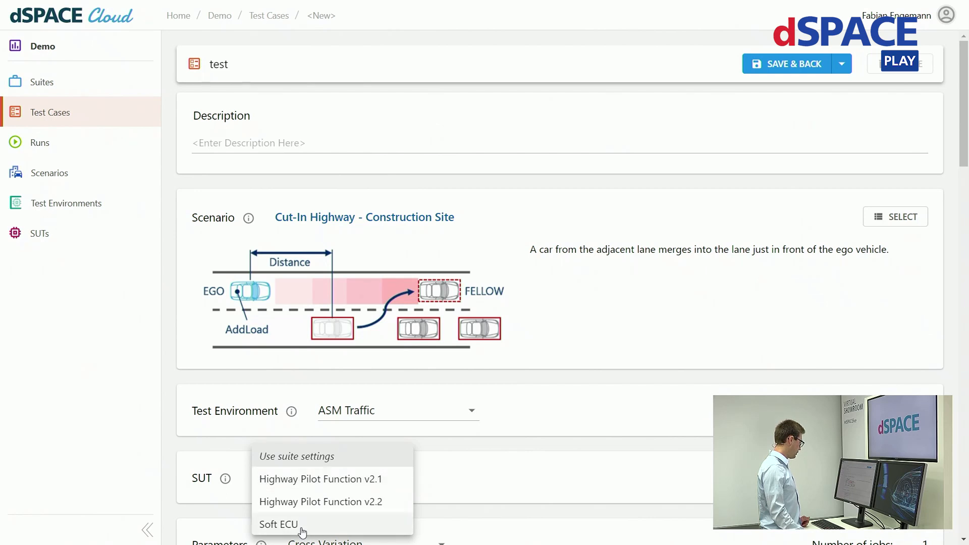
{"action": "left_click", "coordinate": [278, 524]}
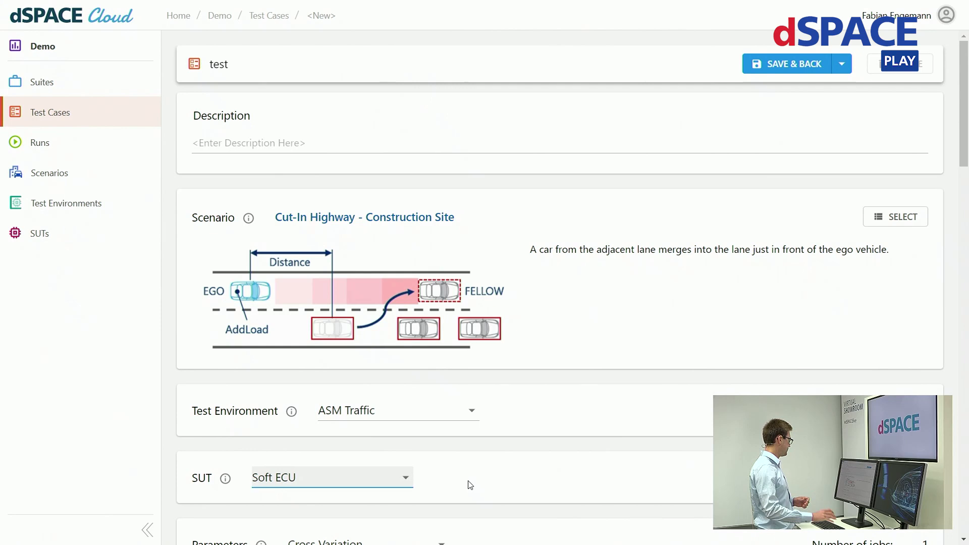
Step: Unfix V_EGO and sweep it from 75 with step size 3, giving 17 jobs
{"action": "scroll", "scroll_direction": "down", "scroll_amount": 3}
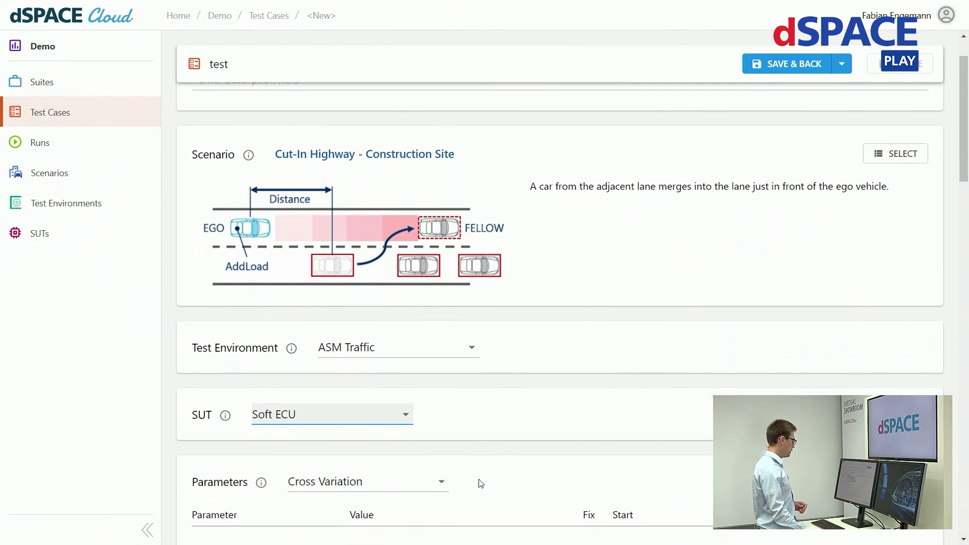
{"action": "scroll", "scroll_direction": "down", "scroll_amount": 3}
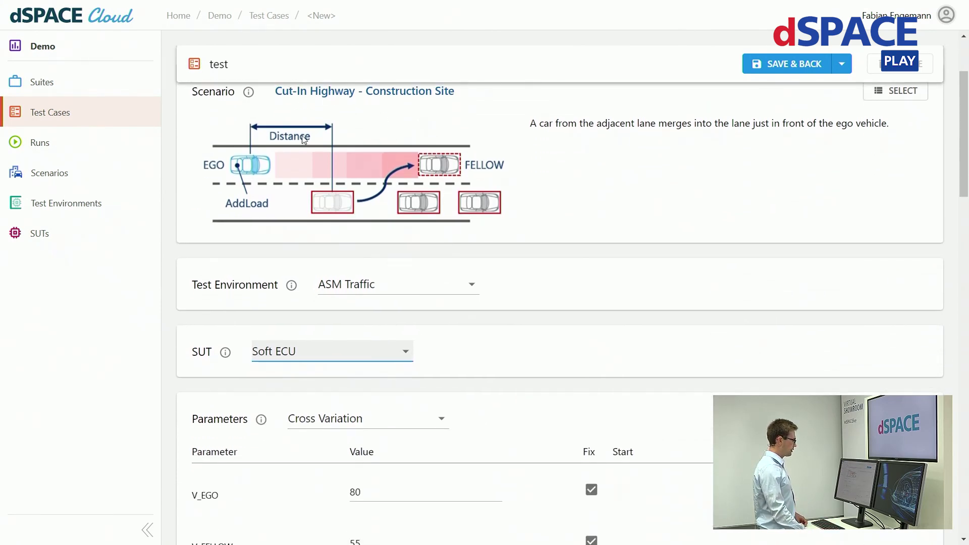
{"action": "mouse_move", "coordinate": [536, 323]}
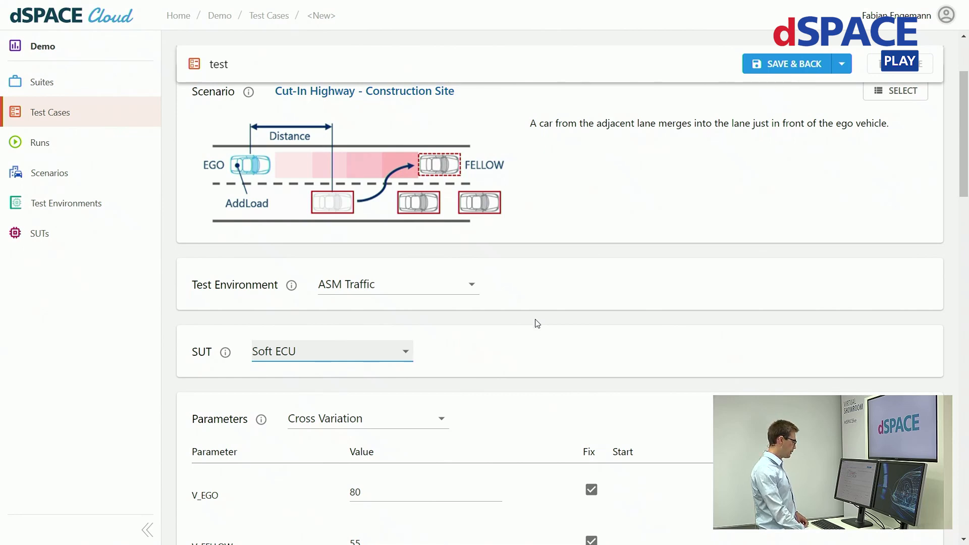
{"action": "scroll", "scroll_direction": "down", "scroll_amount": 3}
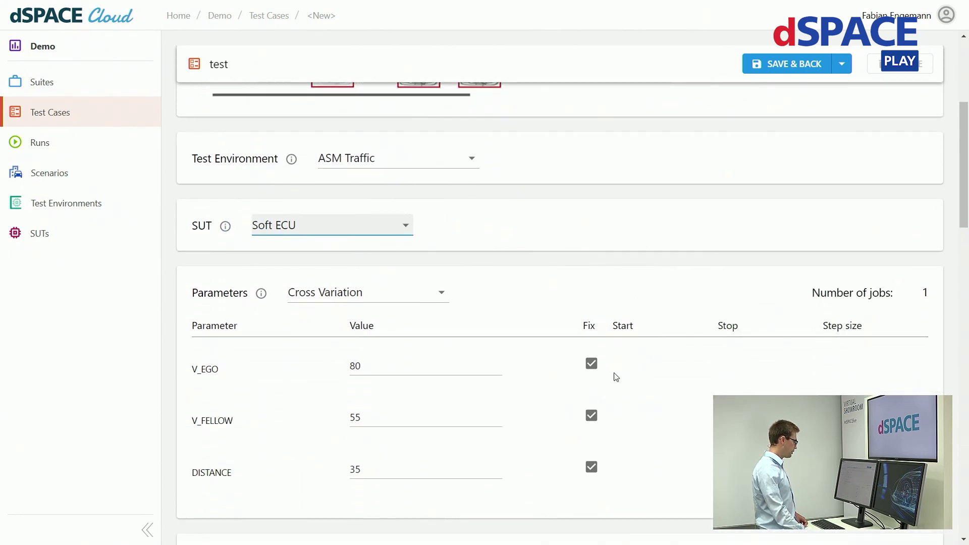
{"action": "left_click", "coordinate": [590, 363]}
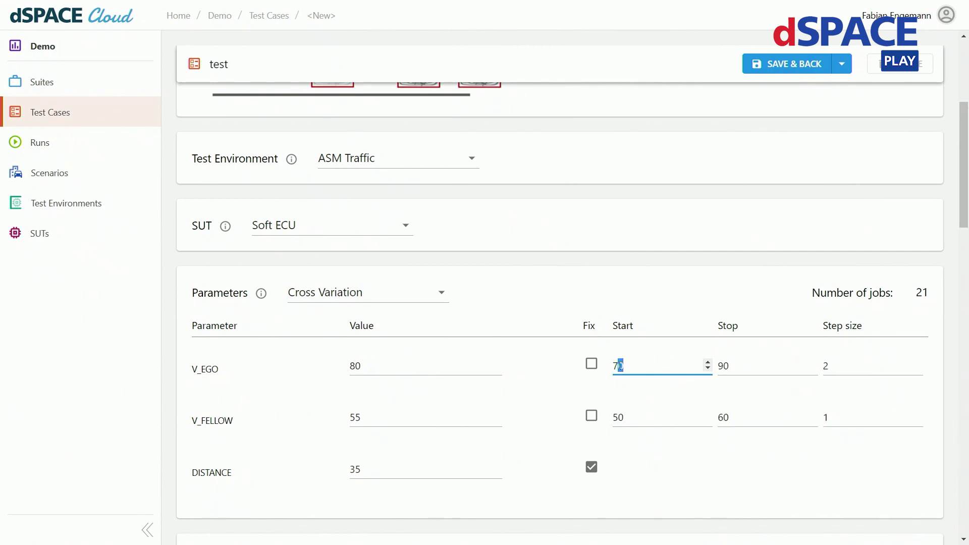
{"action": "type", "text": "75"}
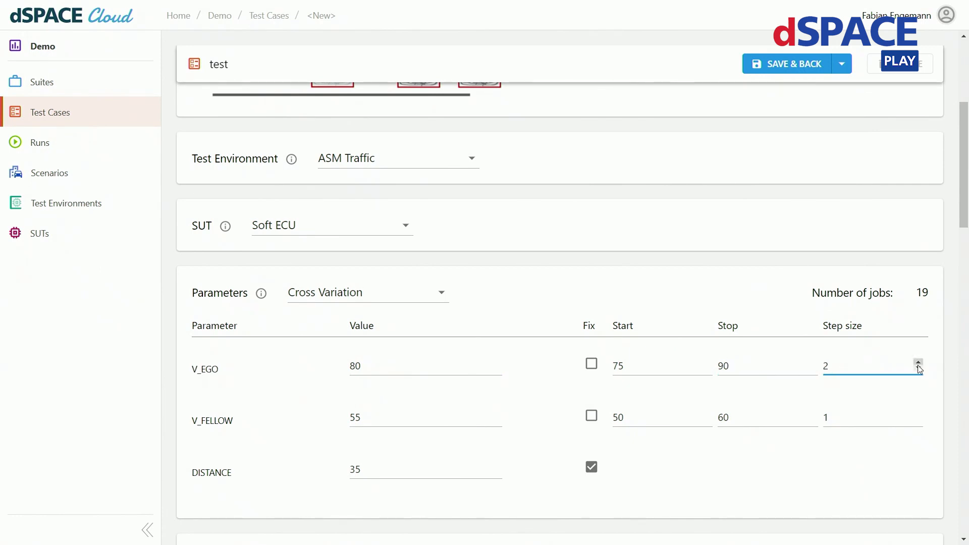
{"action": "left_click", "coordinate": [918, 363]}
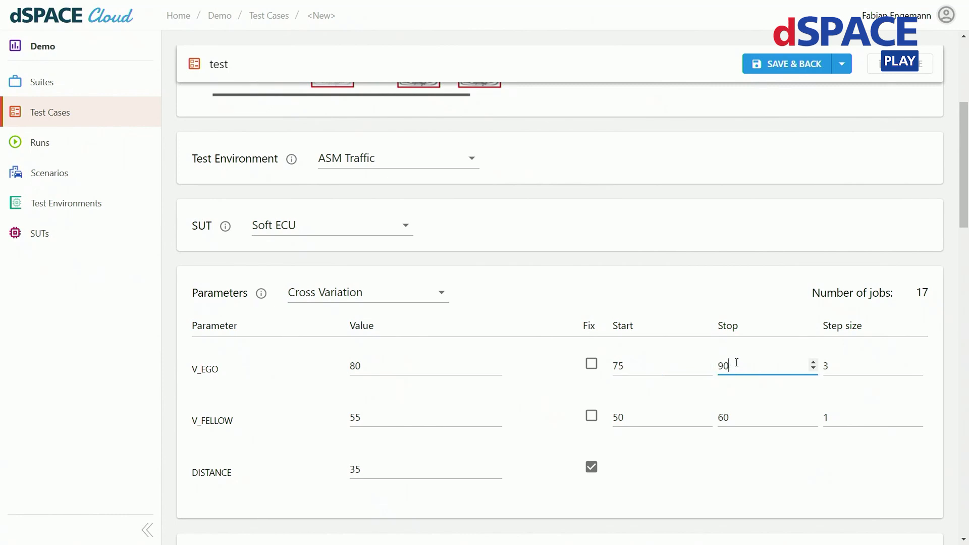
{"action": "left_click", "coordinate": [873, 365]}
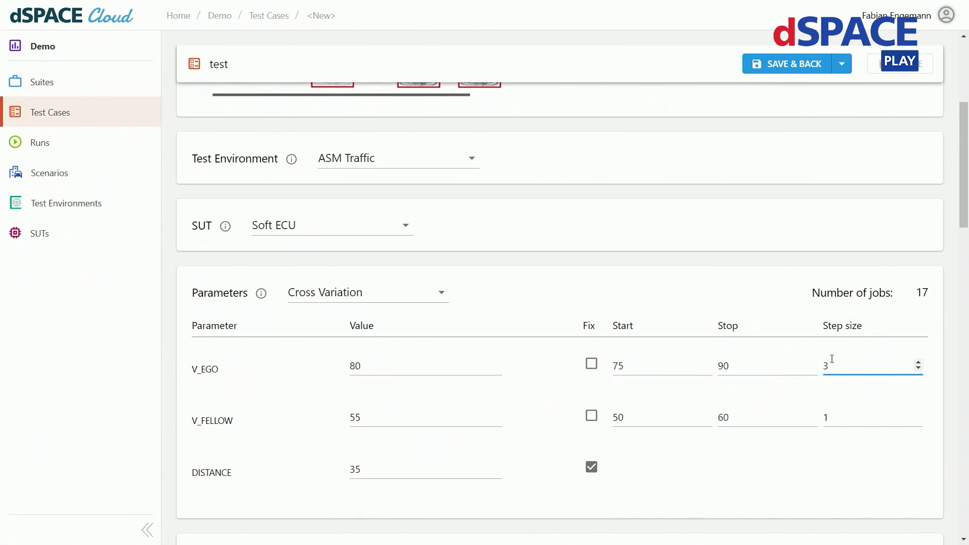
{"action": "scroll", "scroll_direction": "down", "scroll_amount": 3}
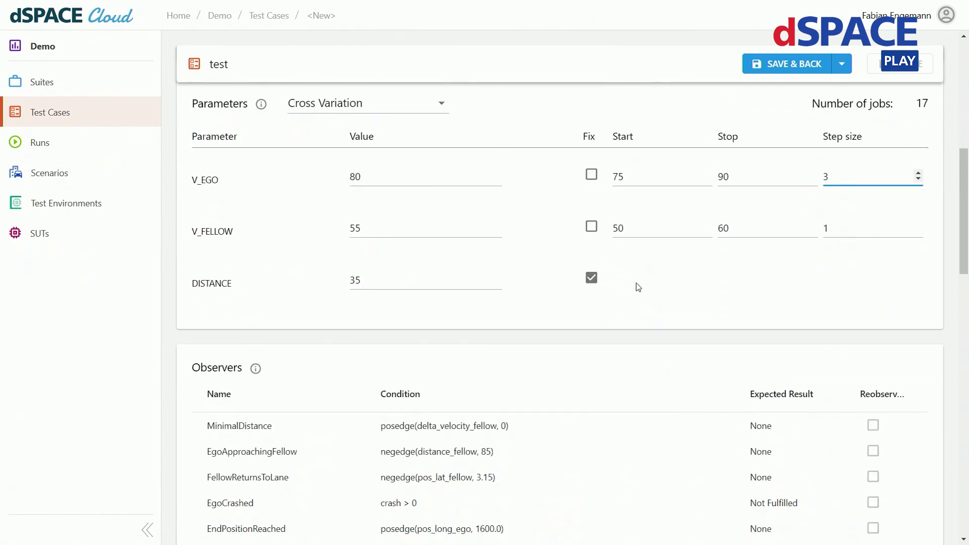
{"action": "scroll", "scroll_direction": "down", "scroll_amount": 3}
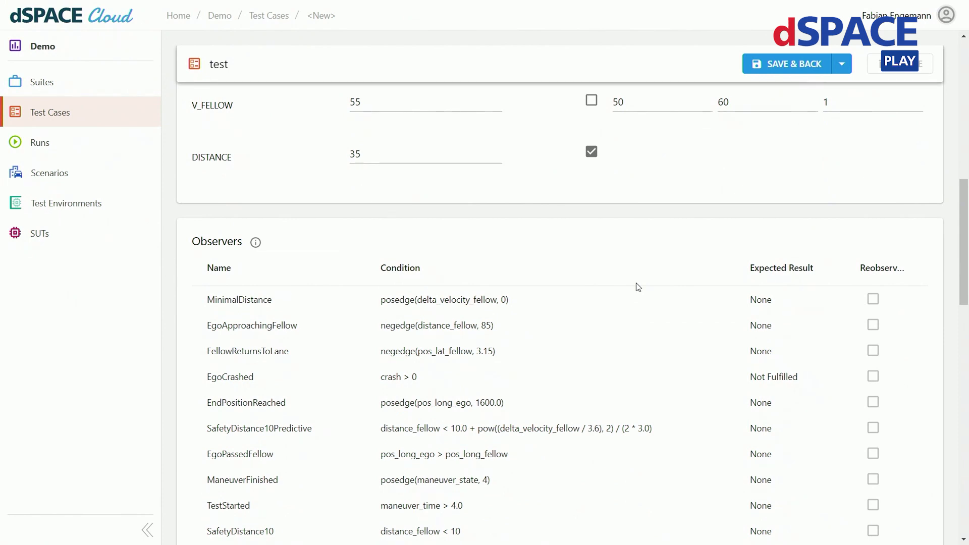
{"action": "mouse_move", "coordinate": [432, 380]}
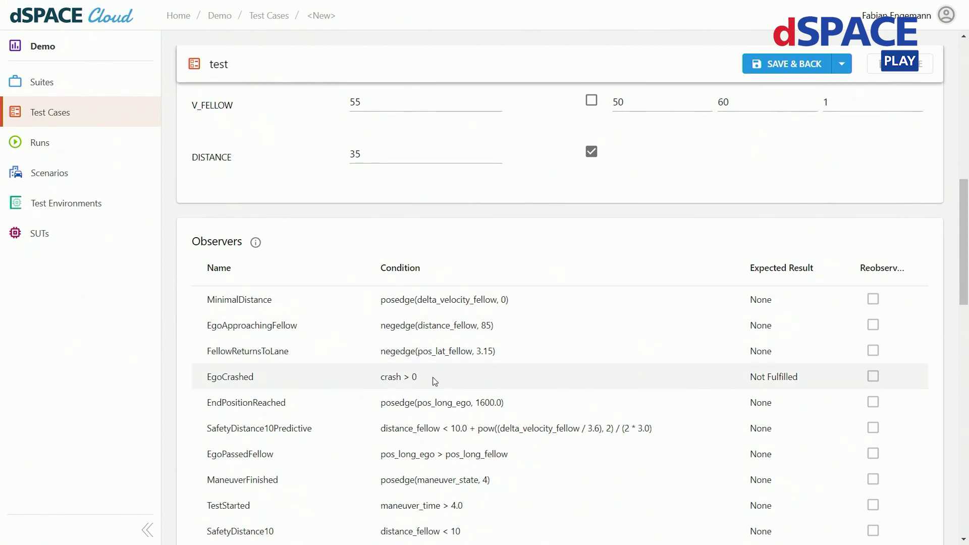
{"action": "double_click", "coordinate": [229, 376]}
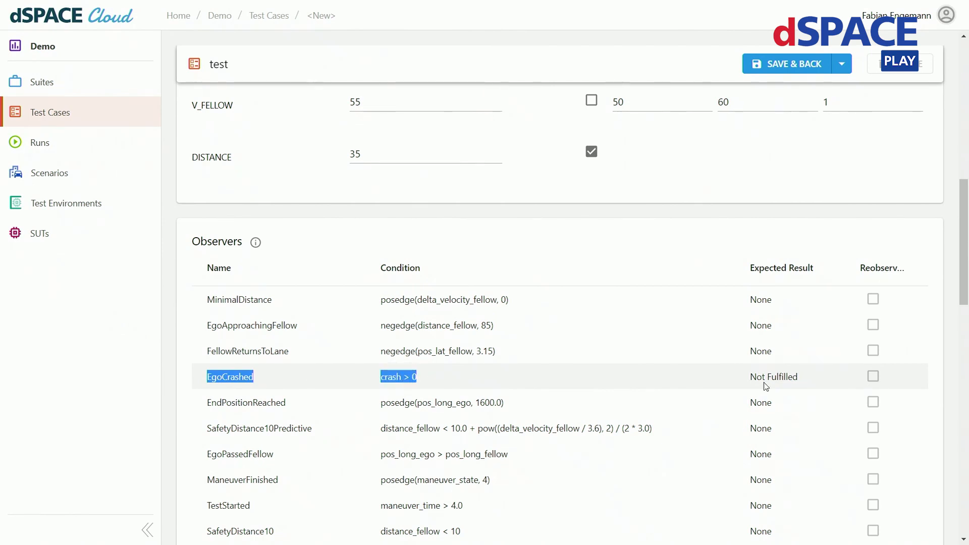
{"action": "scroll", "scroll_direction": "down", "scroll_amount": 3}
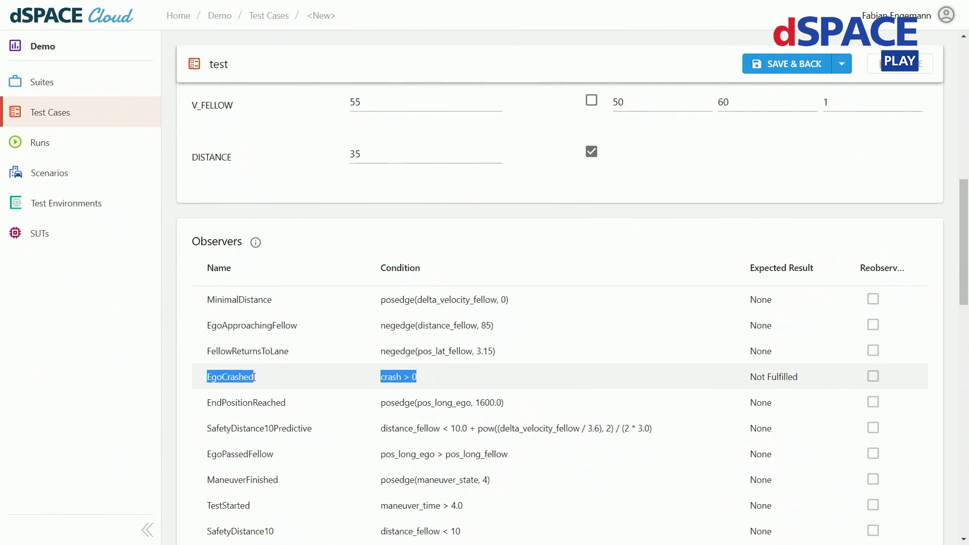
{"action": "scroll", "scroll_direction": "up", "scroll_amount": 3}
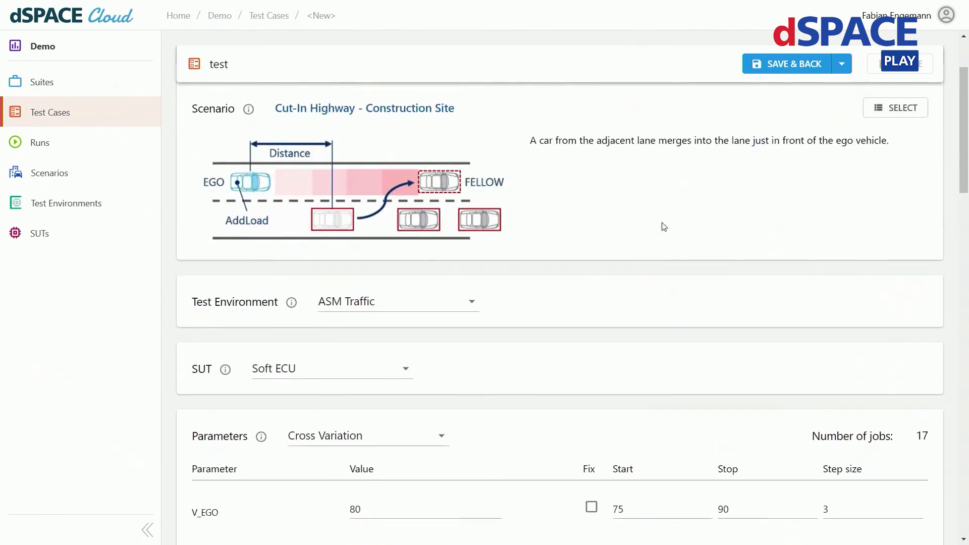
Step: Save test case 'test', then create and save a suite named 'test' with 17 jobs
{"action": "left_click", "coordinate": [793, 63]}
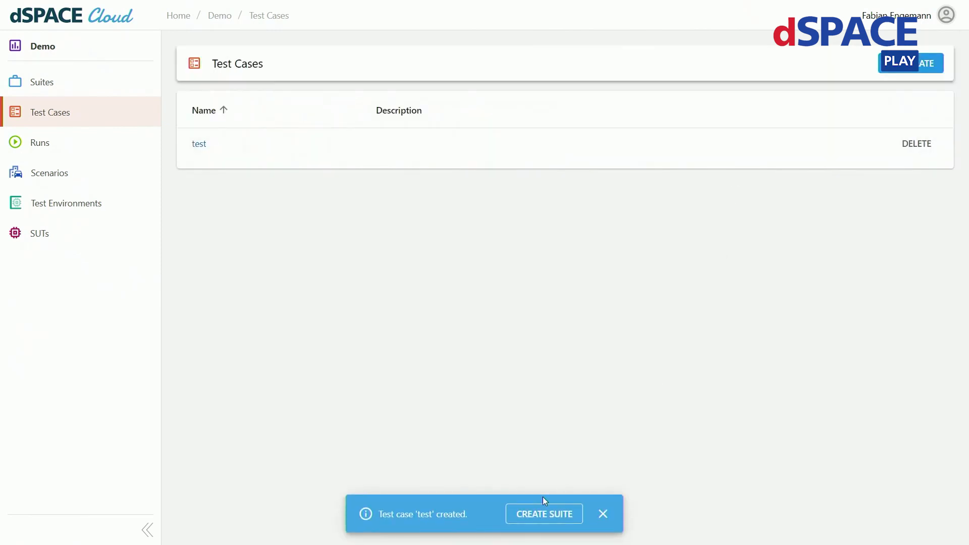
{"action": "left_click", "coordinate": [543, 514]}
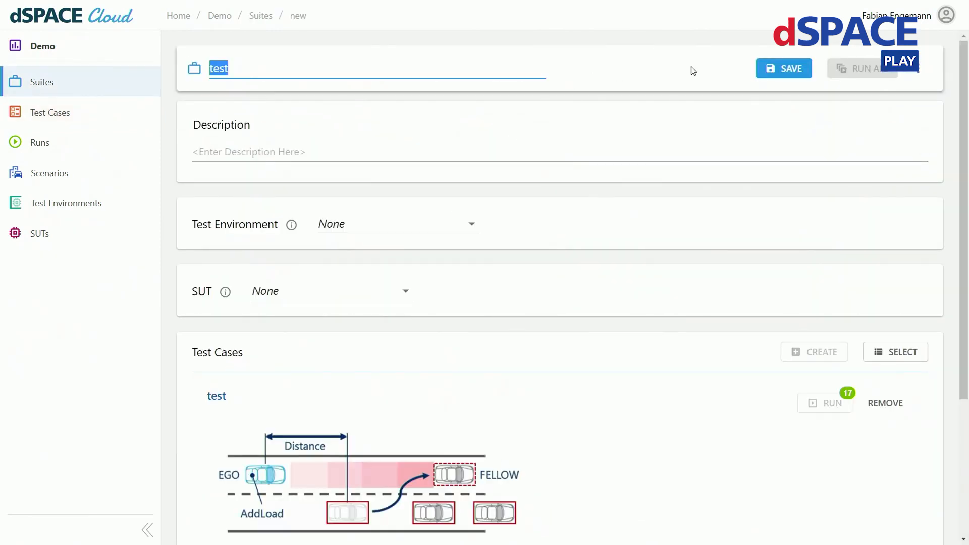
{"action": "left_click", "coordinate": [783, 68]}
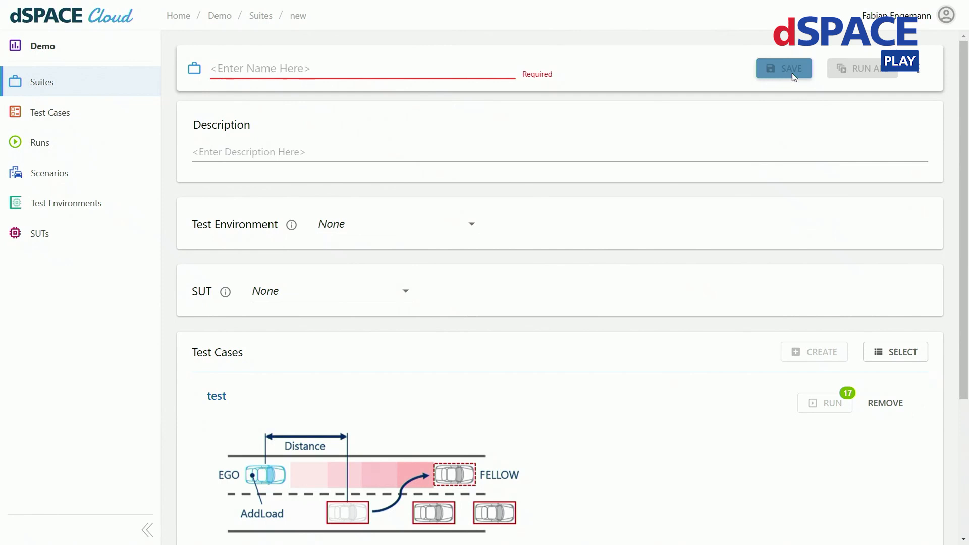
{"action": "left_click", "coordinate": [784, 68]}
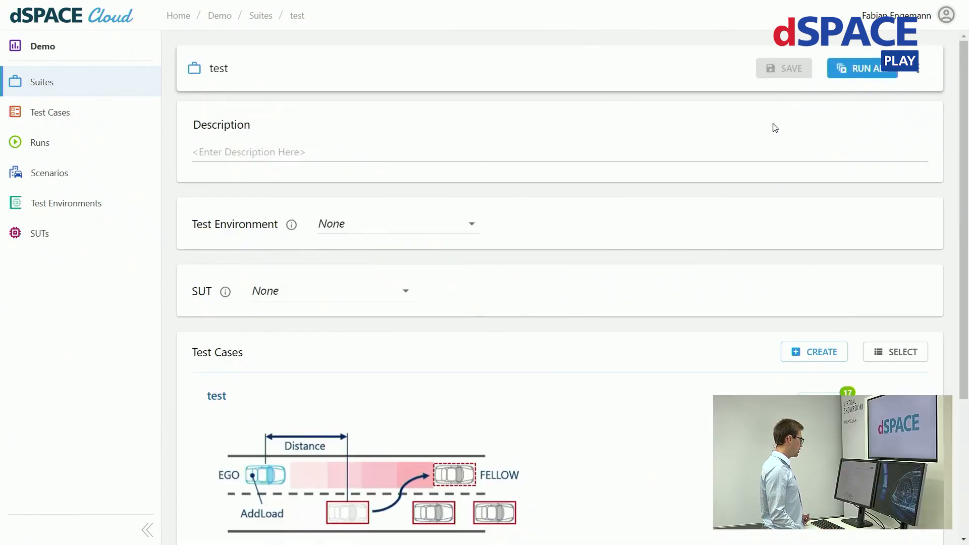
{"action": "mouse_move", "coordinate": [747, 180]}
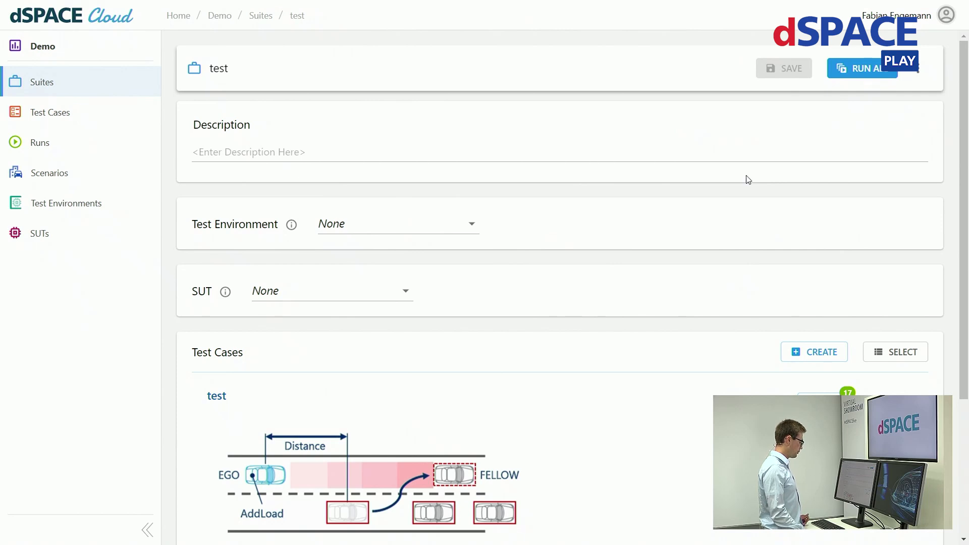
{"action": "mouse_move", "coordinate": [771, 209]}
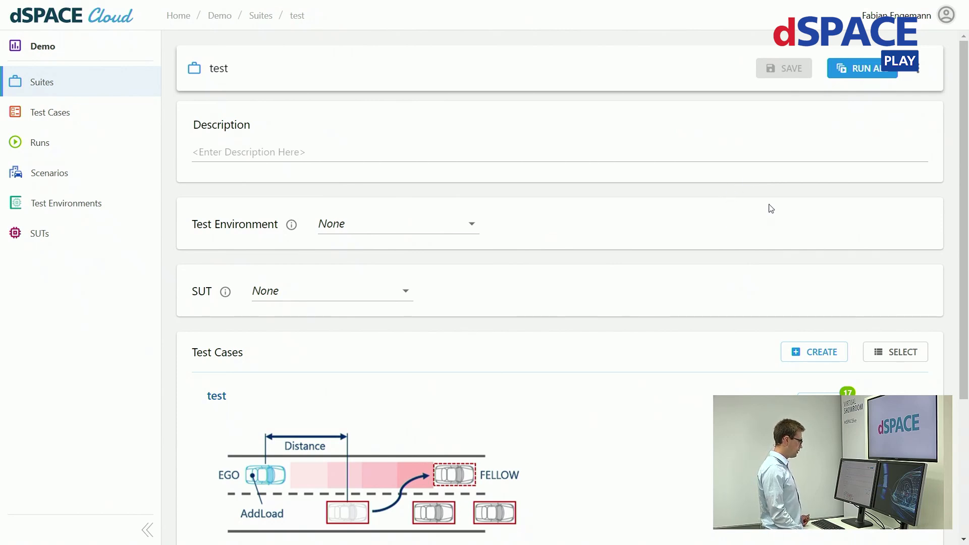
{"action": "scroll", "scroll_direction": "down", "scroll_amount": 3}
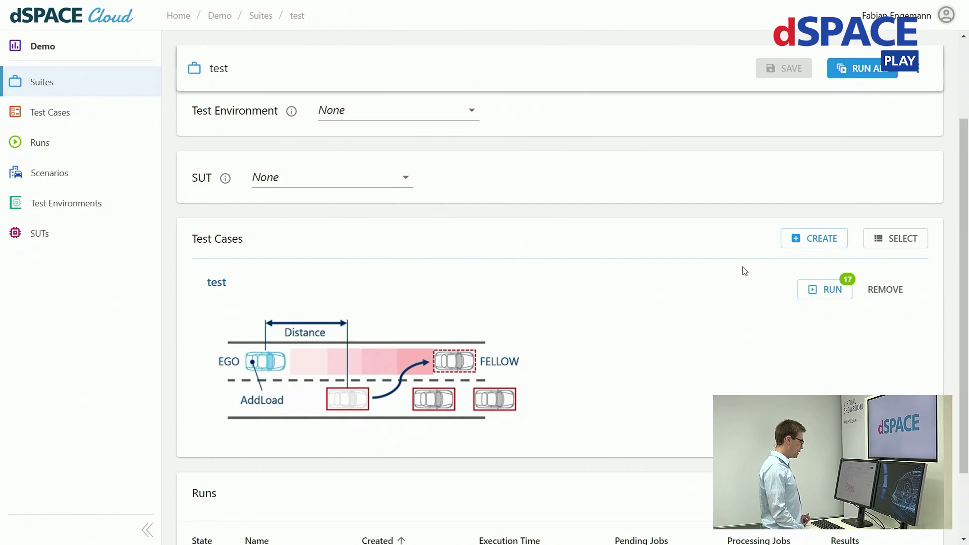
{"action": "mouse_move", "coordinate": [876, 129]}
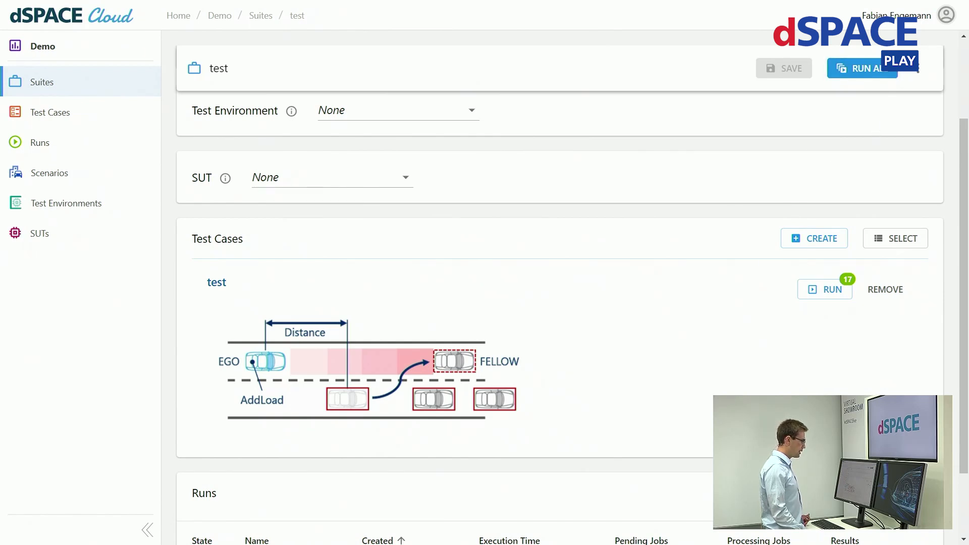
Step: Scroll down to the Runs table to find Run 000004 with 10 pending jobs
{"action": "scroll", "scroll_direction": "down", "scroll_amount": 3}
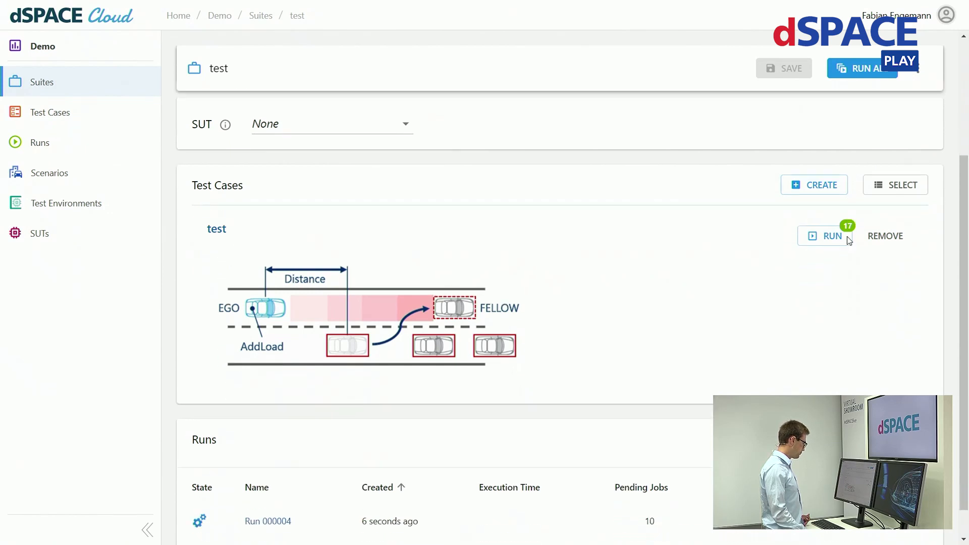
{"action": "scroll", "scroll_direction": "down", "scroll_amount": 3}
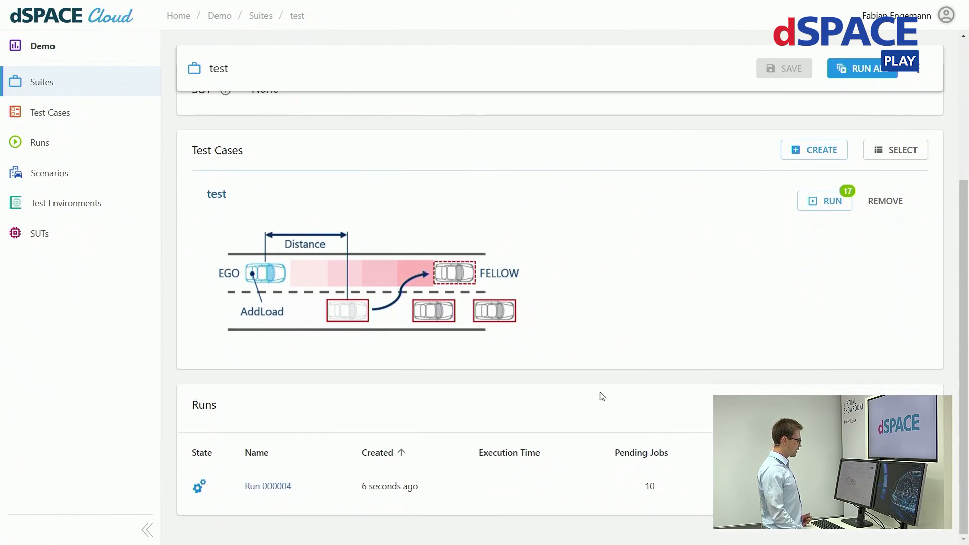
{"action": "mouse_move", "coordinate": [611, 372]}
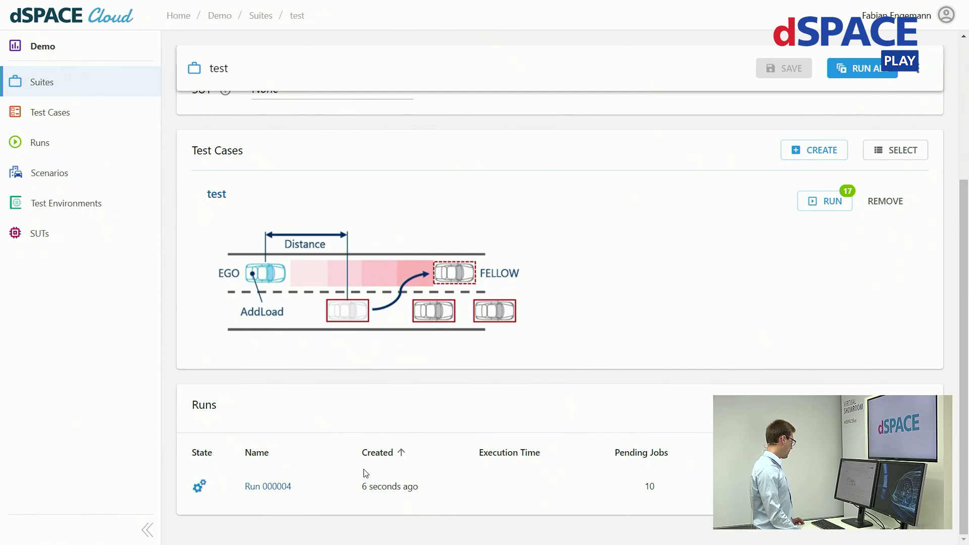
{"action": "mouse_move", "coordinate": [267, 487]}
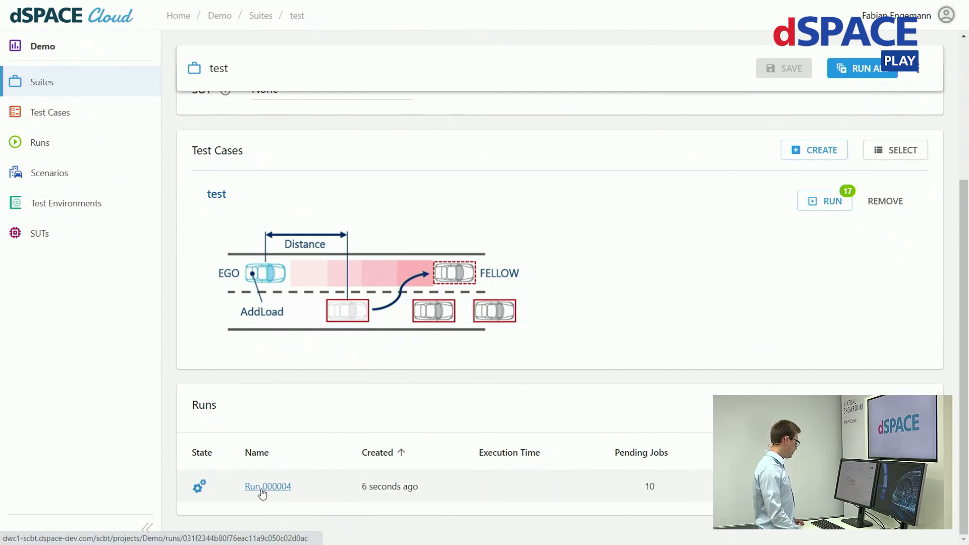
Step: Open Run 000004's detail page showing 7 of 17 jobs processing and 10 pending
{"action": "left_click", "coordinate": [268, 487]}
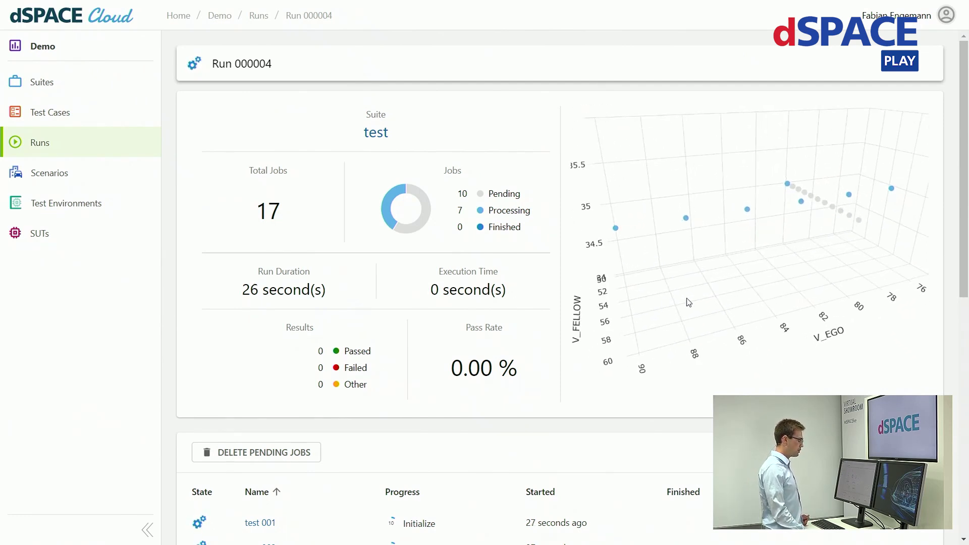
{"action": "mouse_move", "coordinate": [734, 229]}
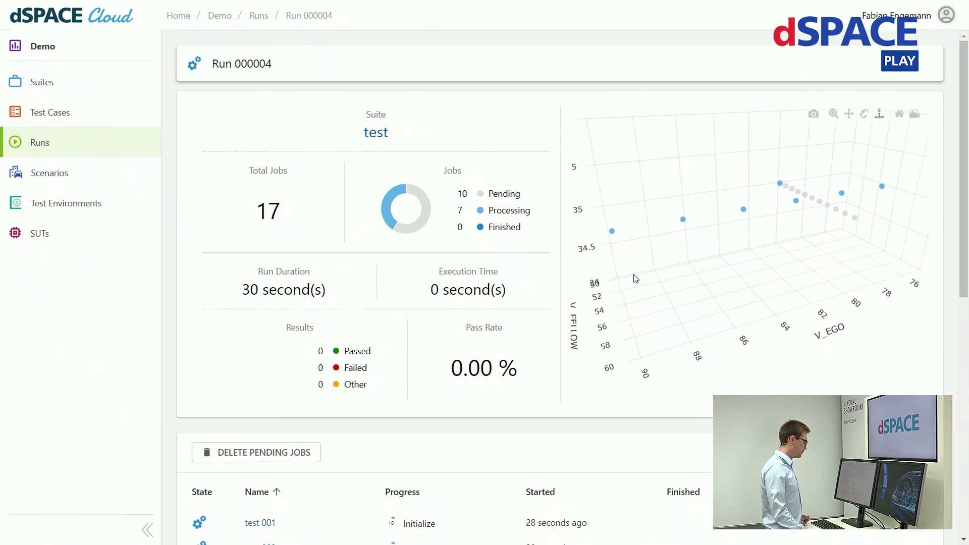
{"action": "mouse_move", "coordinate": [612, 234]}
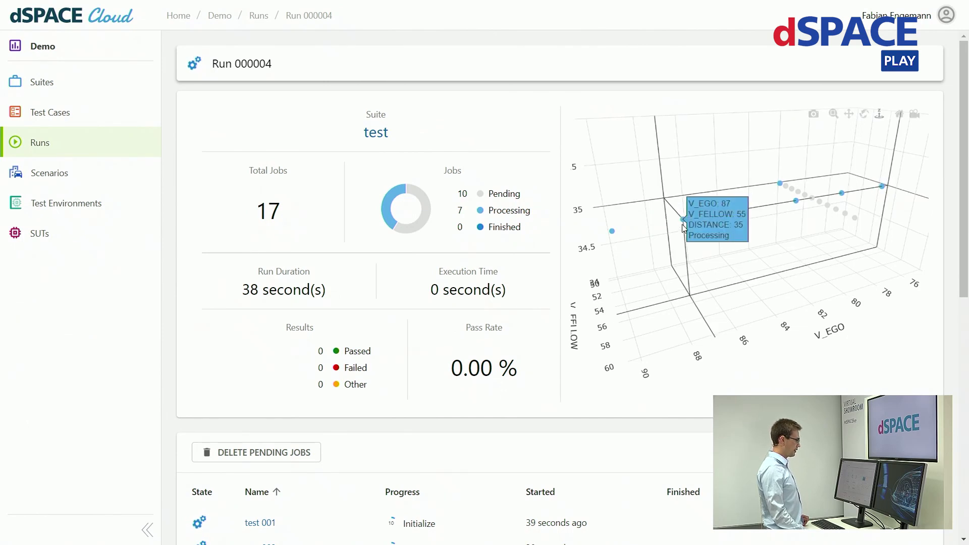
{"action": "mouse_move", "coordinate": [529, 388]}
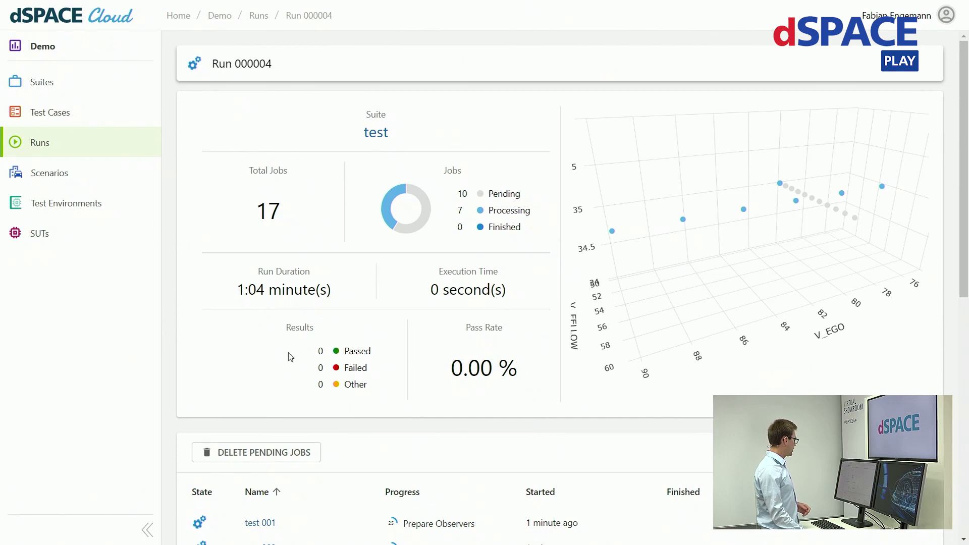
{"action": "mouse_move", "coordinate": [644, 423]}
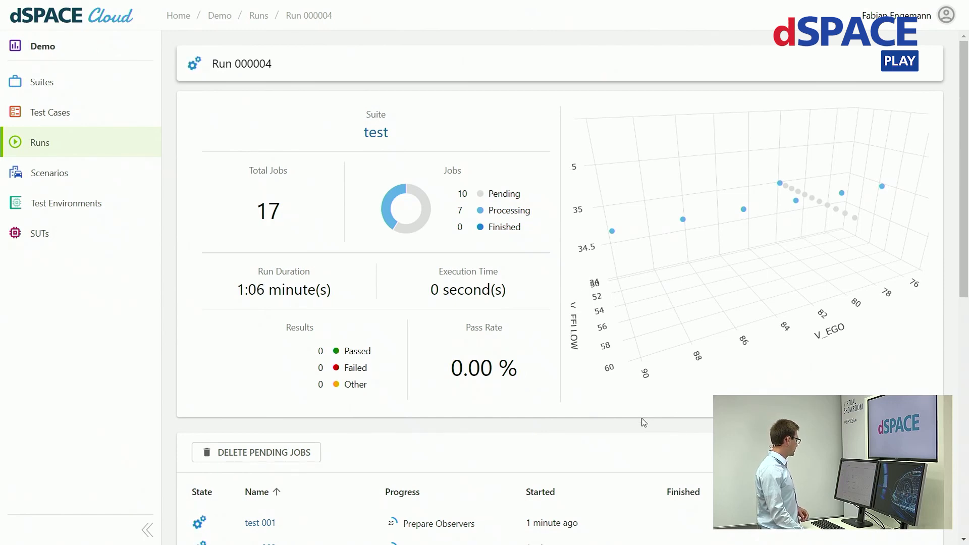
{"action": "scroll", "scroll_direction": "down", "scroll_amount": 3}
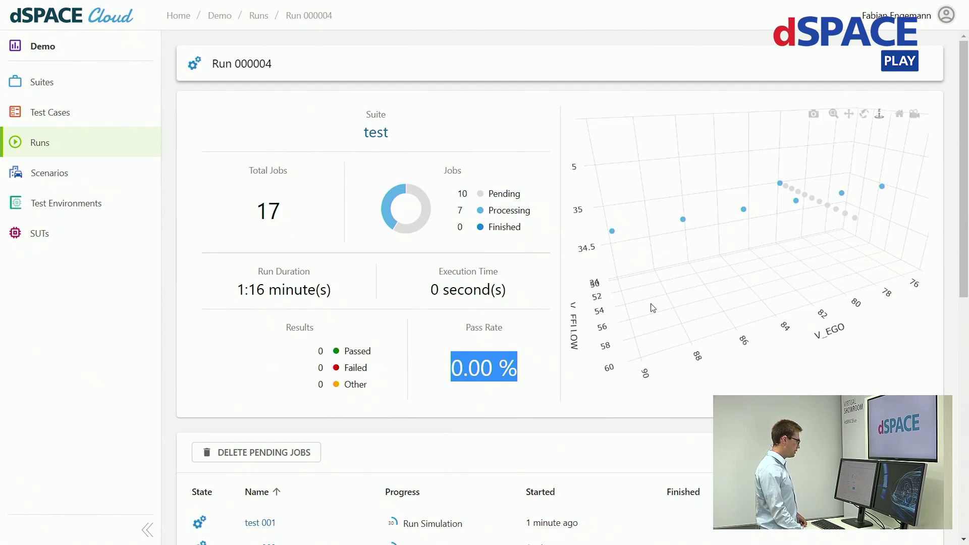
Step: Watch Run 000004's jobs table as four jobs finish as failed
{"action": "scroll", "scroll_direction": "down", "scroll_amount": 3}
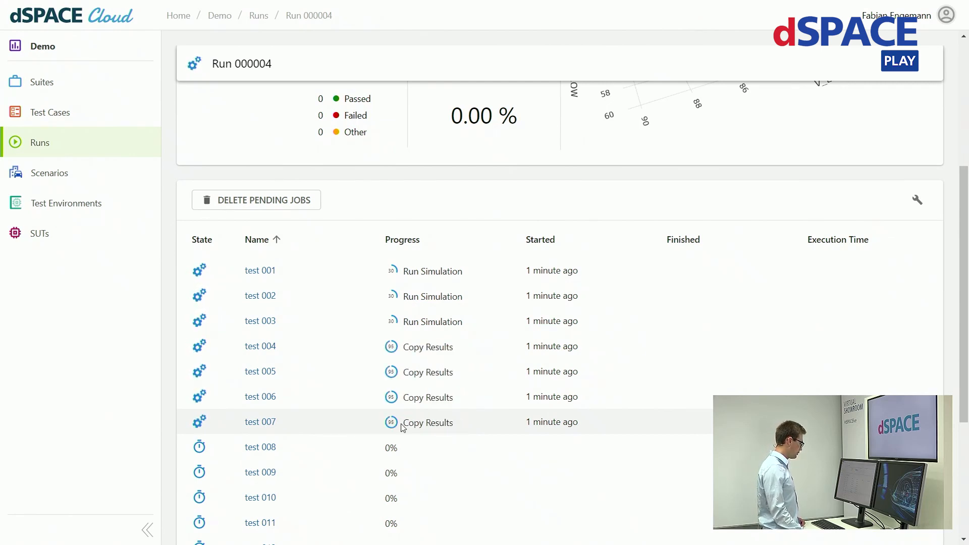
{"action": "double_click", "coordinate": [427, 422]}
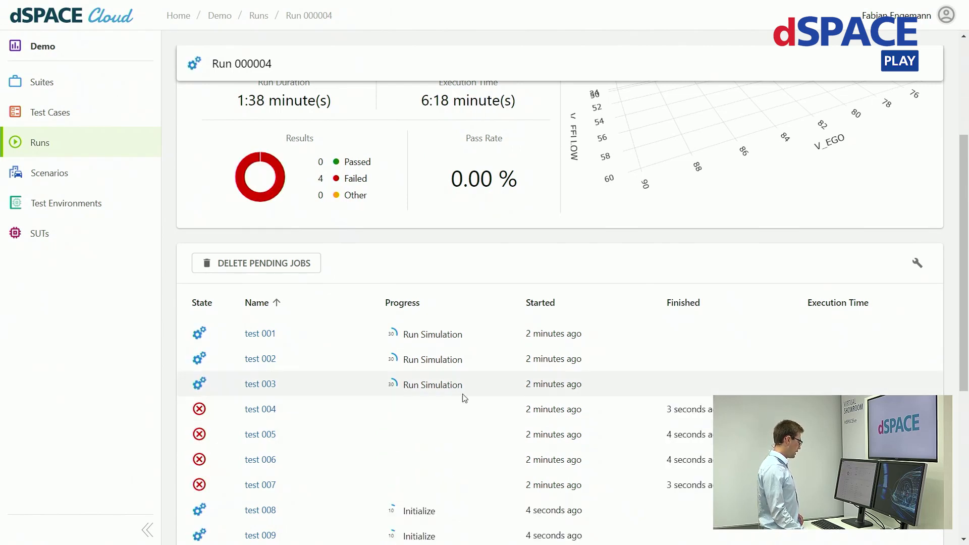
{"action": "scroll", "scroll_direction": "down", "scroll_amount": 3}
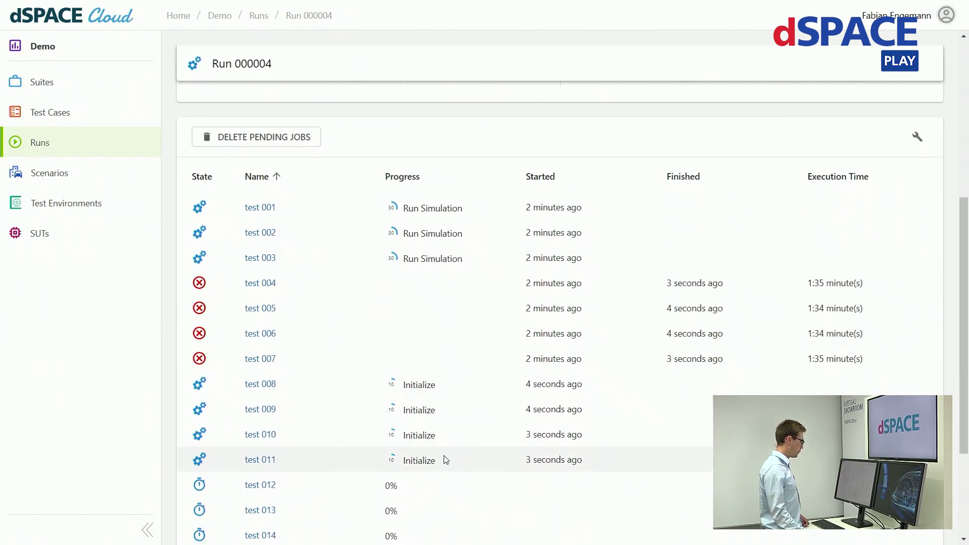
{"action": "scroll", "scroll_direction": "up", "scroll_amount": 3}
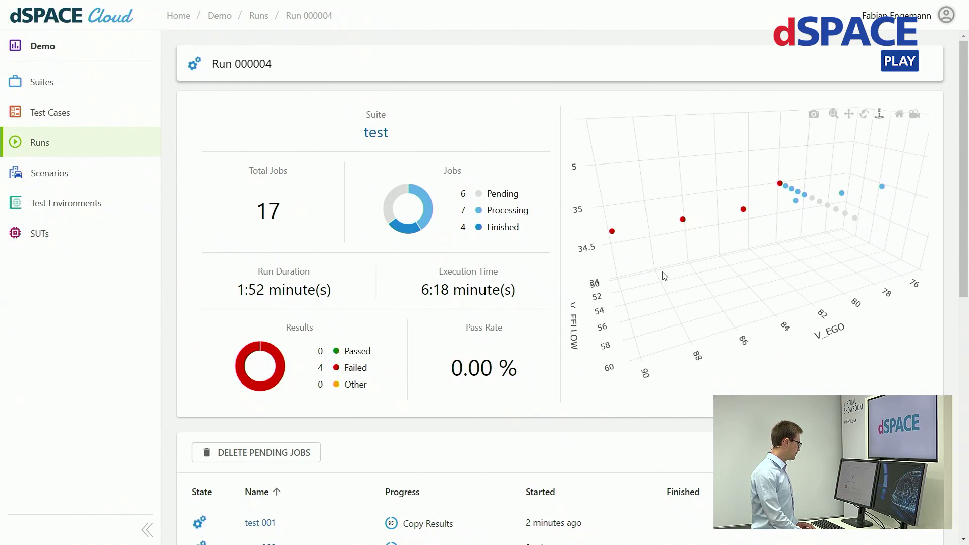
{"action": "mouse_move", "coordinate": [261, 198]}
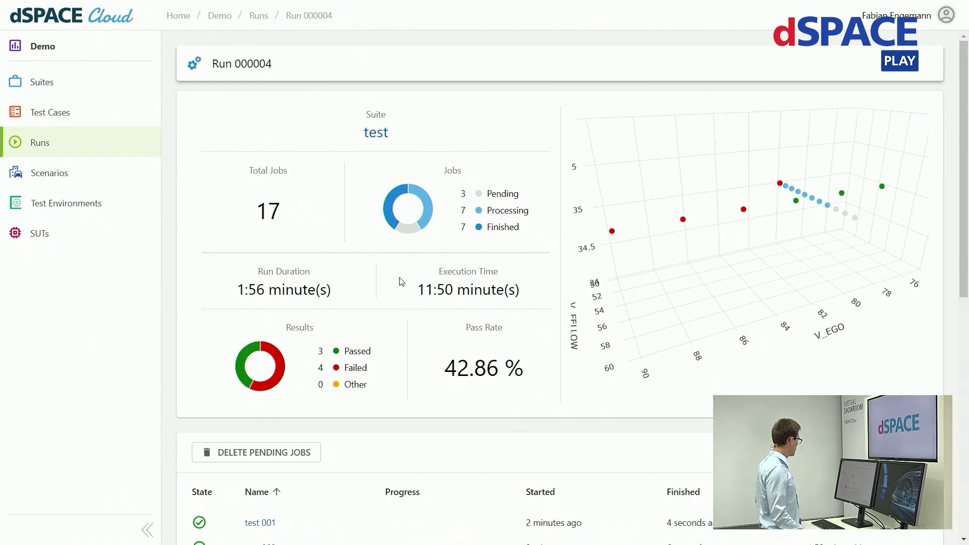
{"action": "mouse_move", "coordinate": [618, 277]}
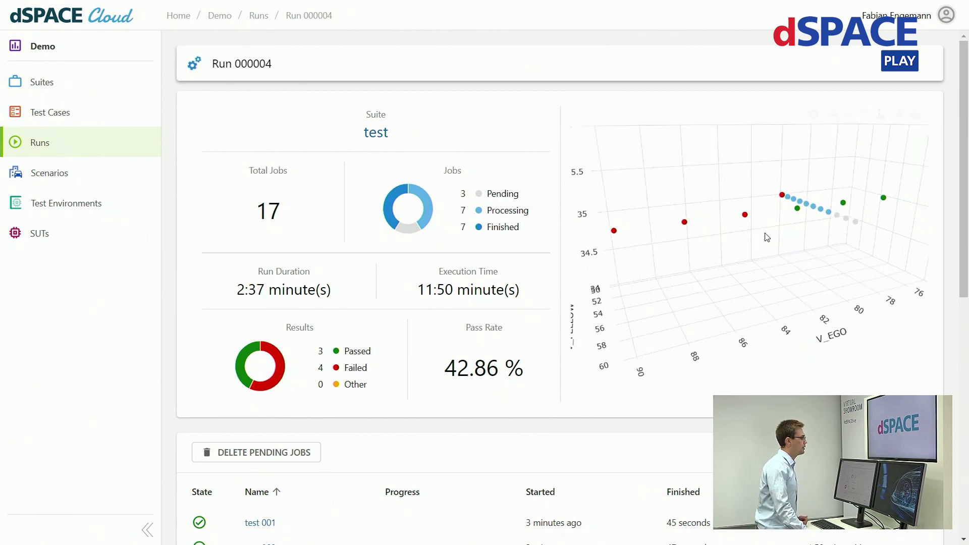
{"action": "mouse_move", "coordinate": [777, 223]}
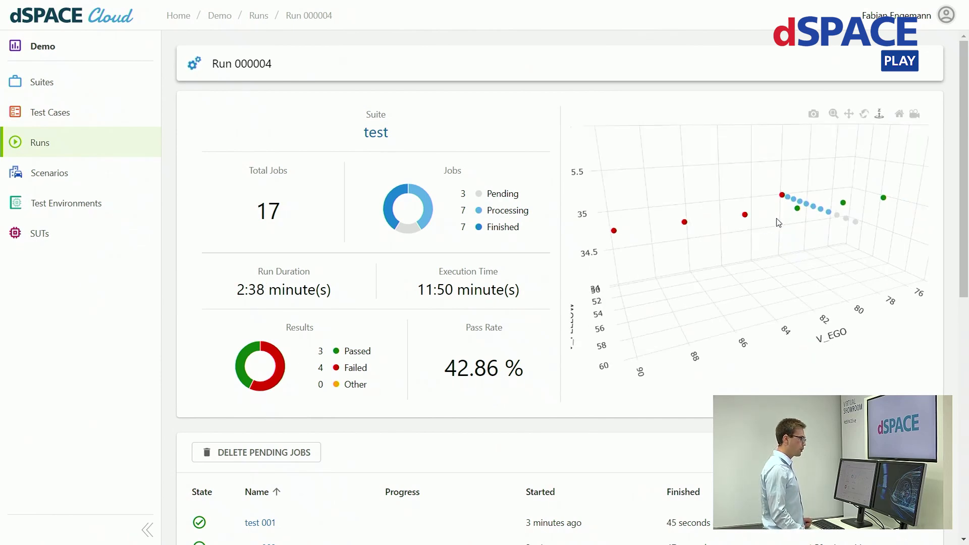
{"action": "mouse_move", "coordinate": [745, 214]}
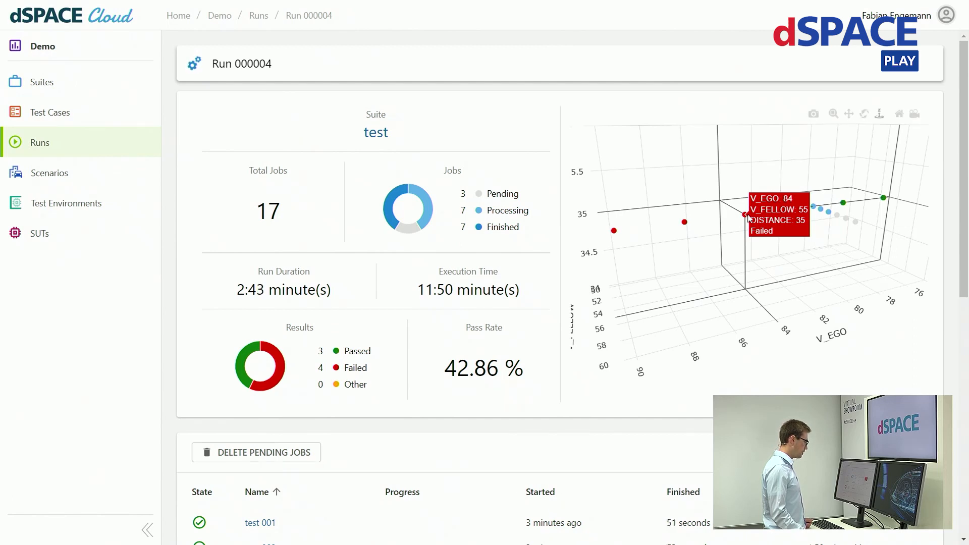
{"action": "mouse_move", "coordinate": [799, 221]}
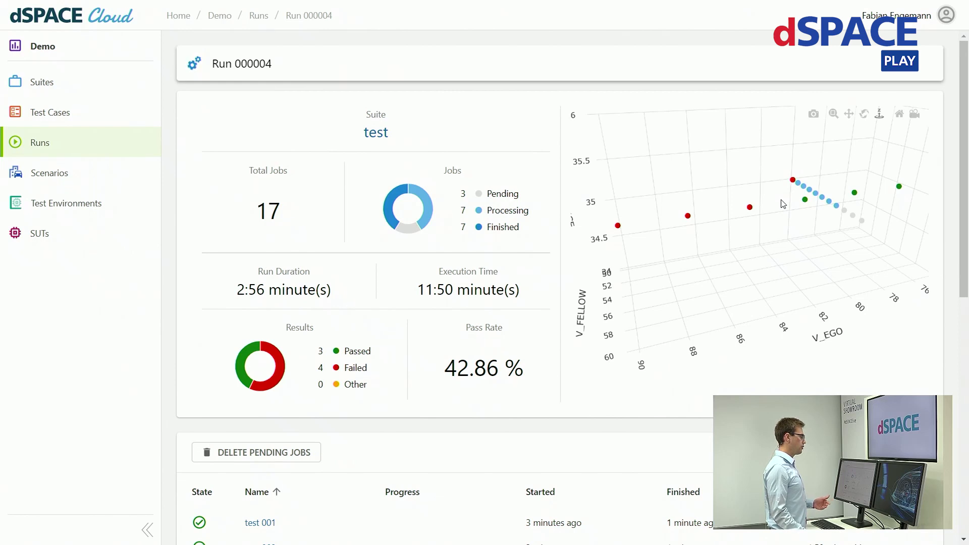
{"action": "mouse_move", "coordinate": [793, 234]}
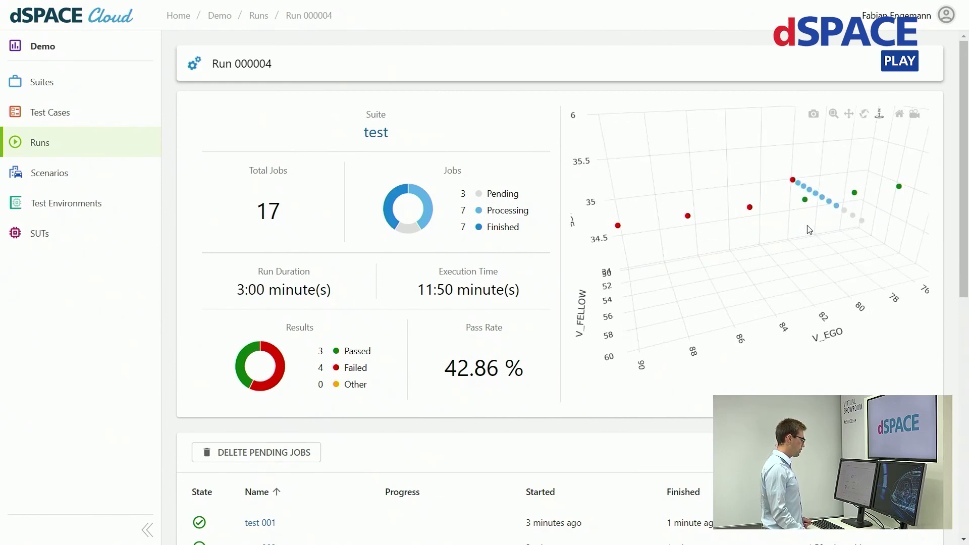
{"action": "mouse_move", "coordinate": [724, 303]}
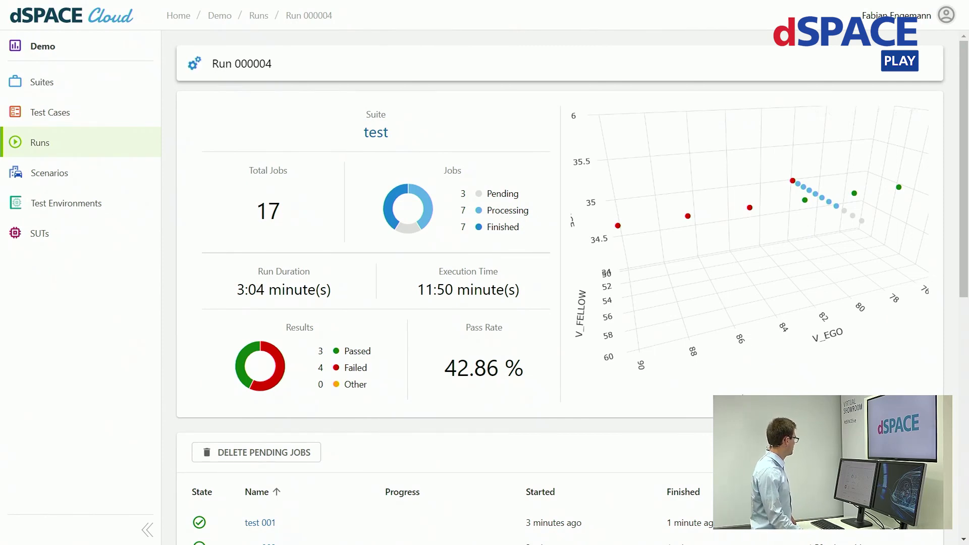
{"action": "mouse_move", "coordinate": [745, 392]}
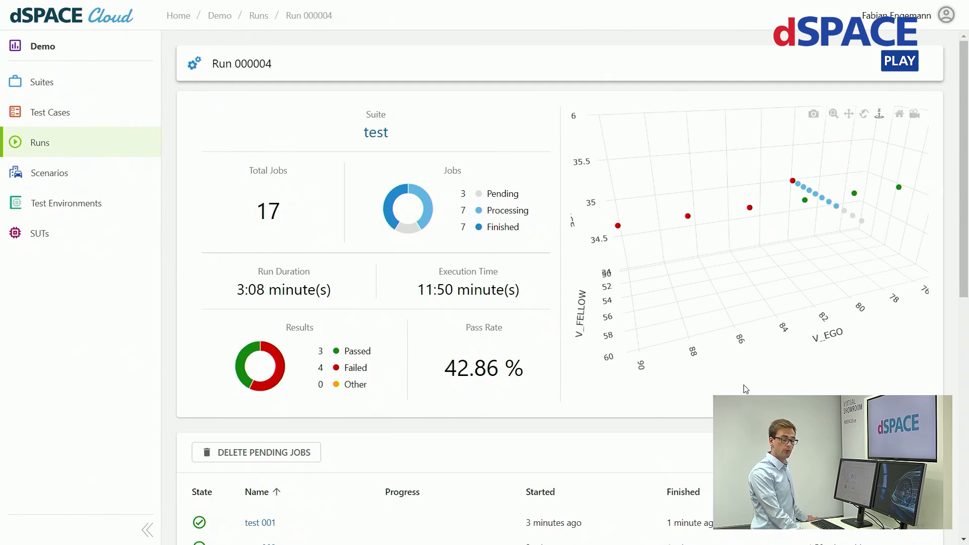
{"action": "mouse_move", "coordinate": [537, 276]}
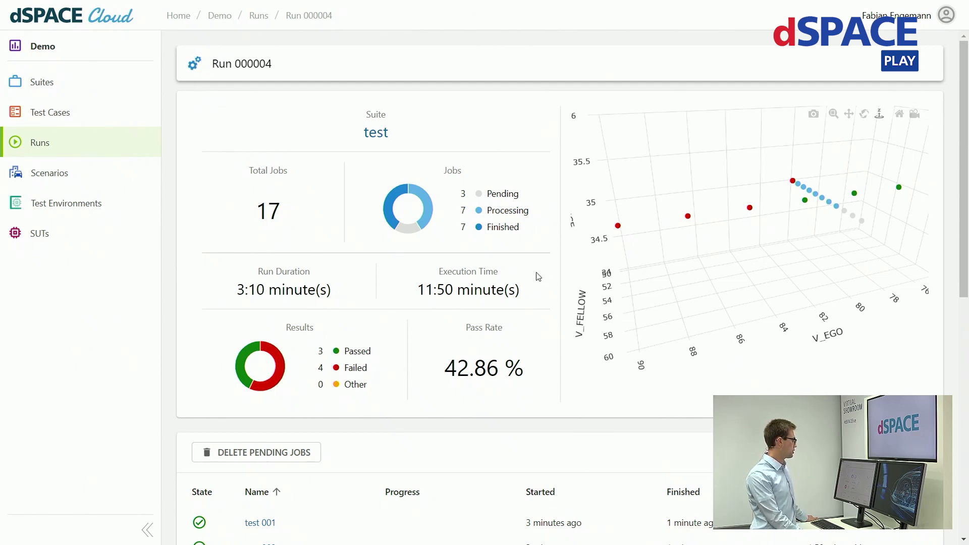